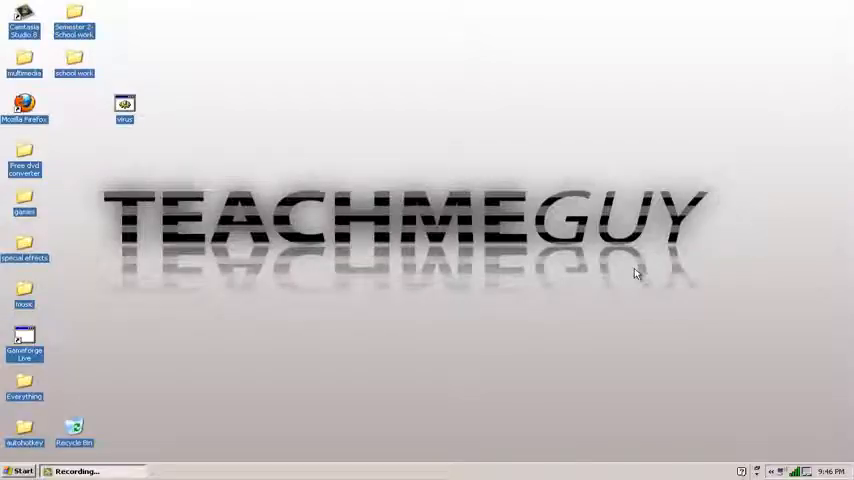
pyautogui.moveTo(604, 278)
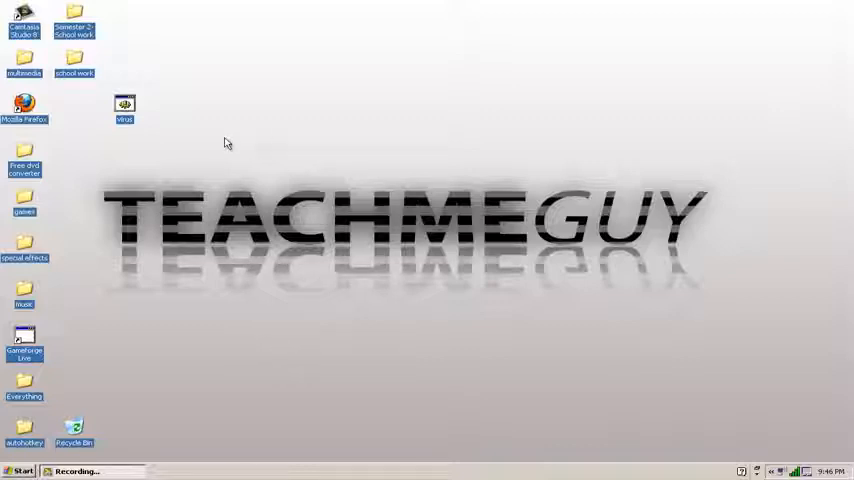
# - Run the virus batch file from the desktop and dismiss both prank messages
pyautogui.click(124, 104)
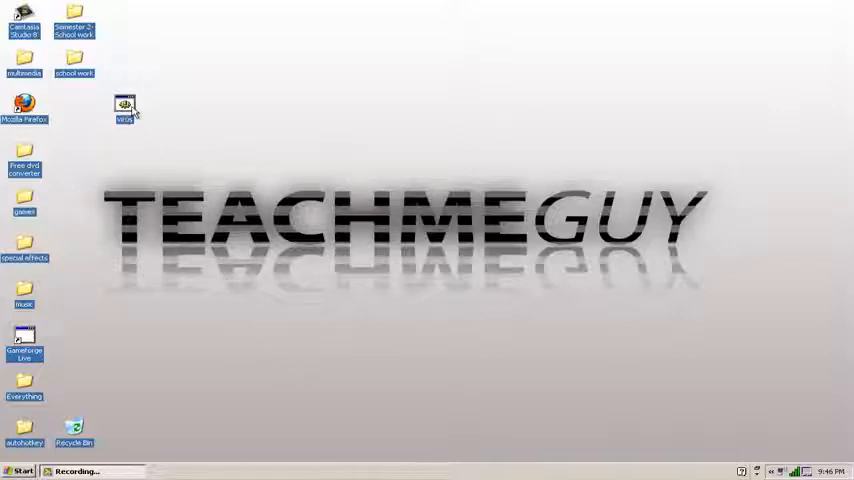
pyautogui.doubleClick(124, 108)
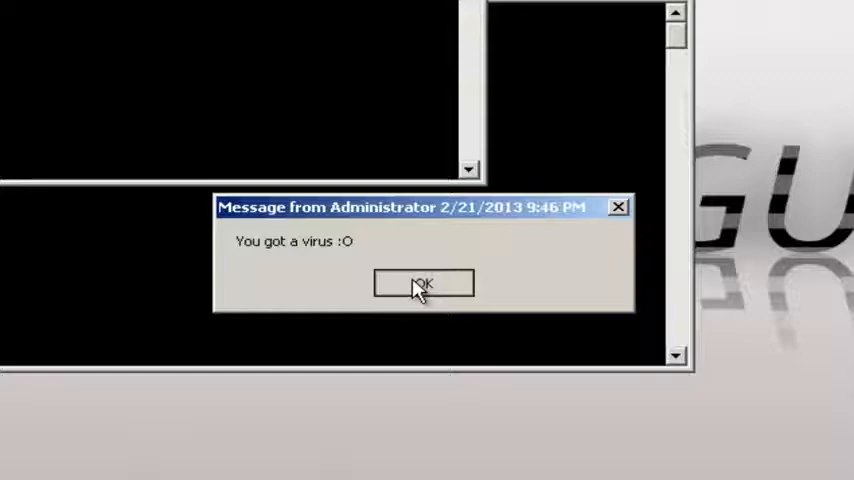
pyautogui.click(422, 284)
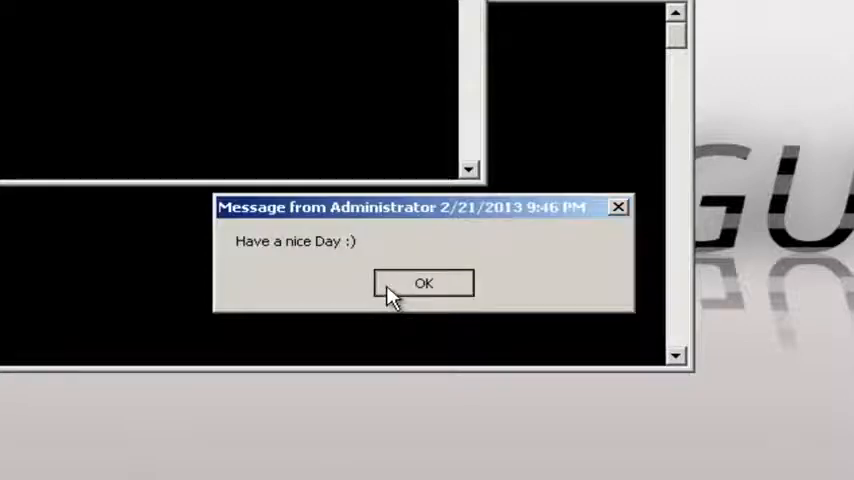
pyautogui.click(422, 284)
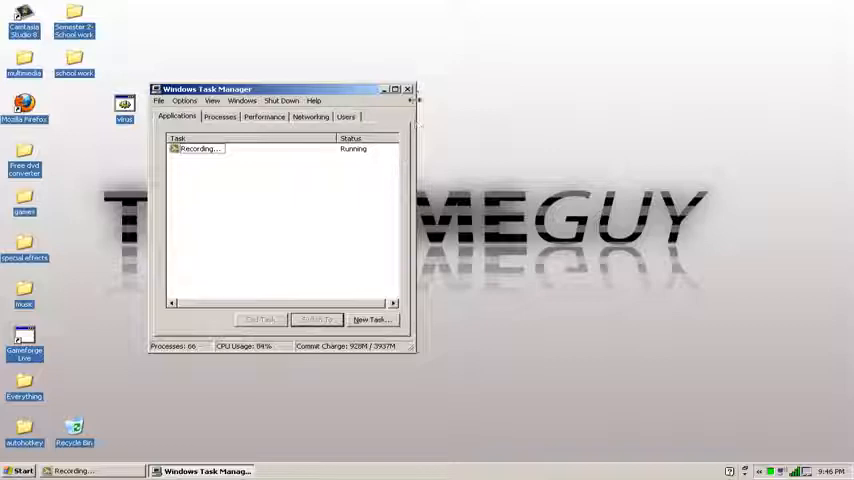
# - Close Task Manager once the spawned windows are gone and bring up the Start menu
pyautogui.click(408, 88)
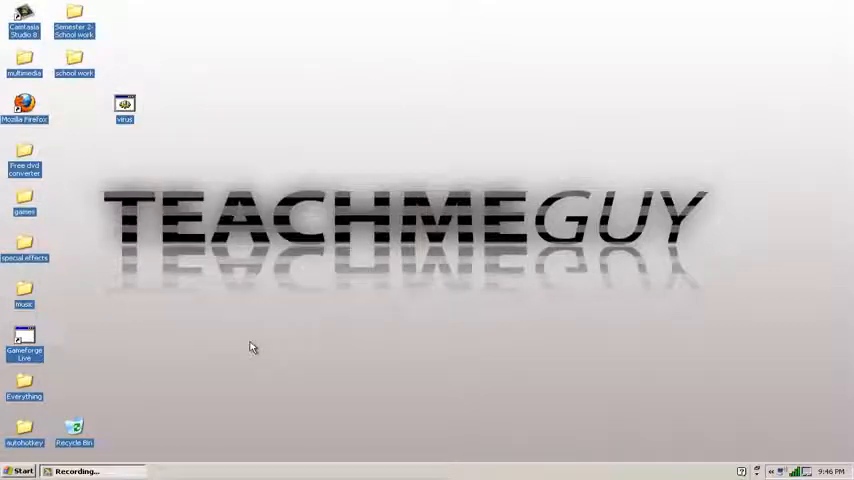
pyautogui.click(18, 472)
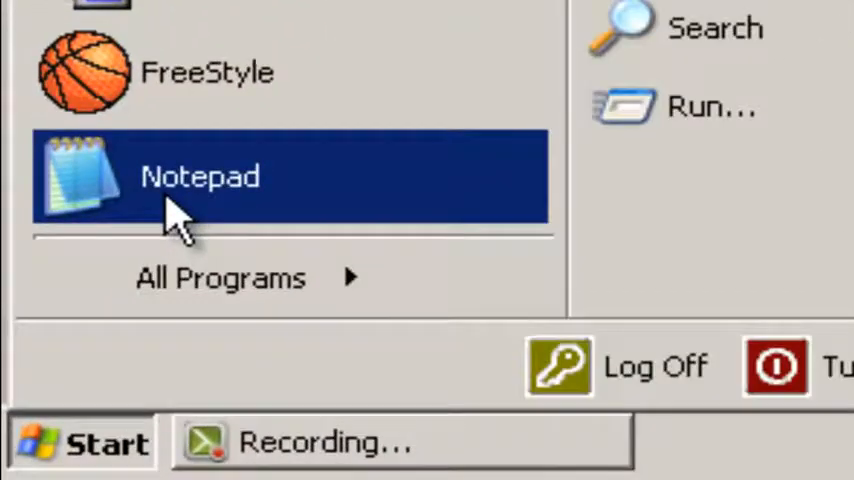
# - Start a new Notepad document with Start on several lines, then bring up the Run prompt
pyautogui.click(200, 176)
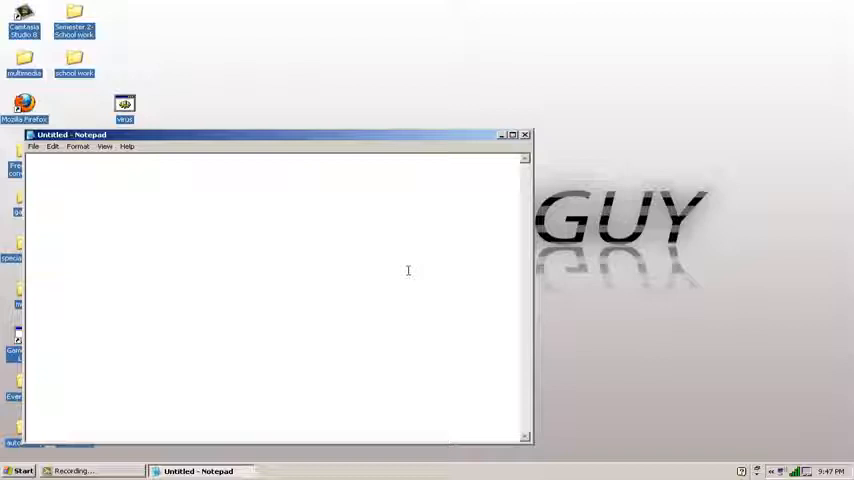
pyautogui.write('Start')
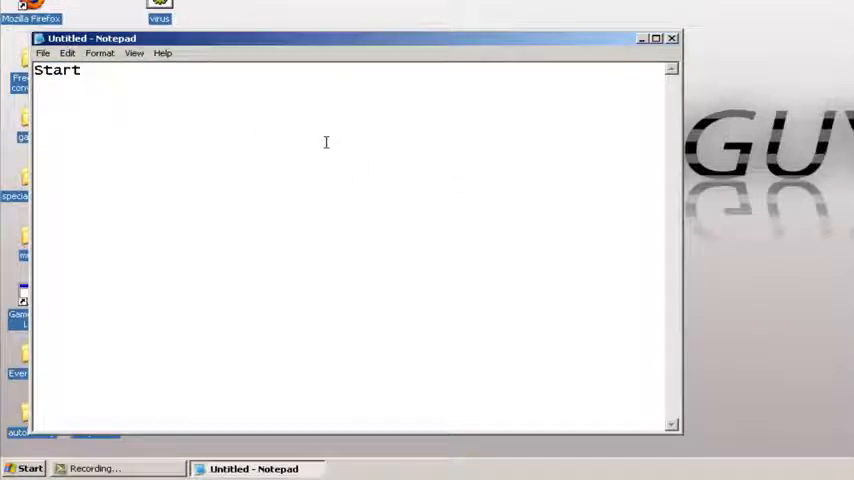
pyautogui.write('Start')
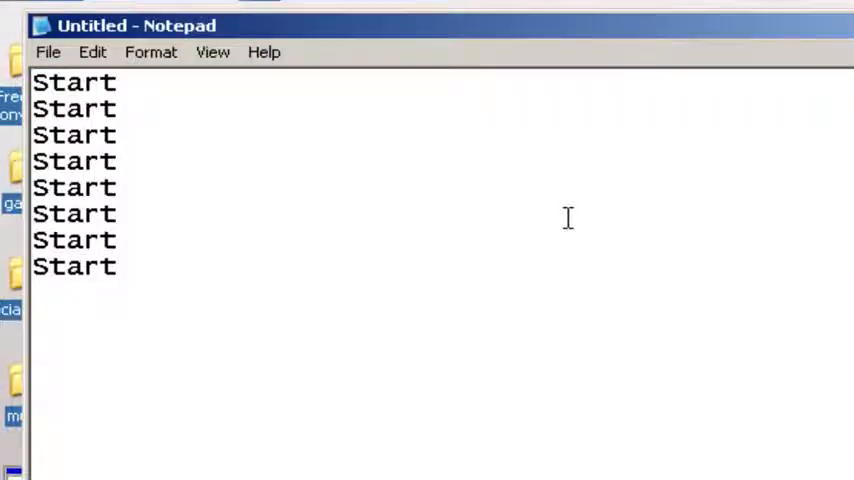
pyautogui.click(20, 476)
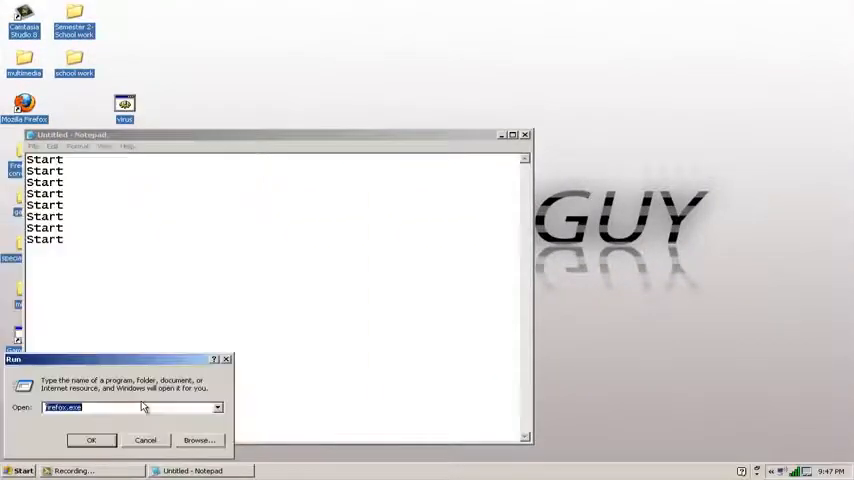
# - Finish with the Run box and extend the script with more Start lines and a line beginning @
pyautogui.write('d')
pyautogui.click(274, 296)
pyautogui.write('@')
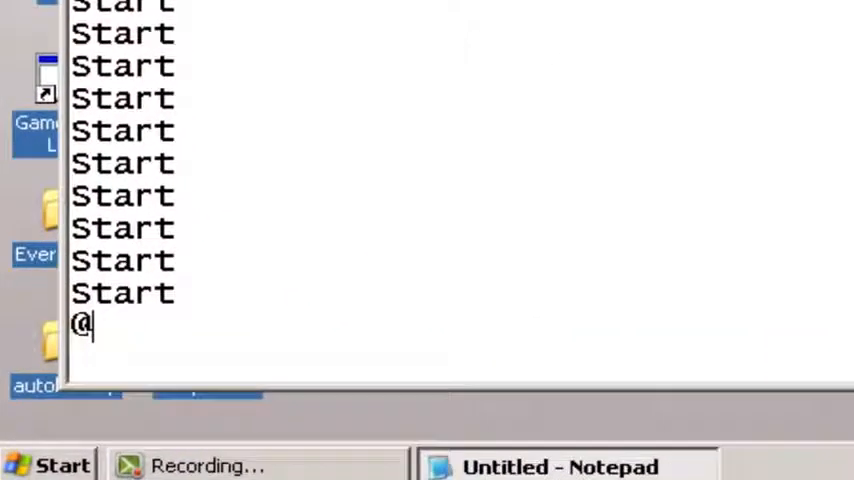
pyautogui.write('ech')
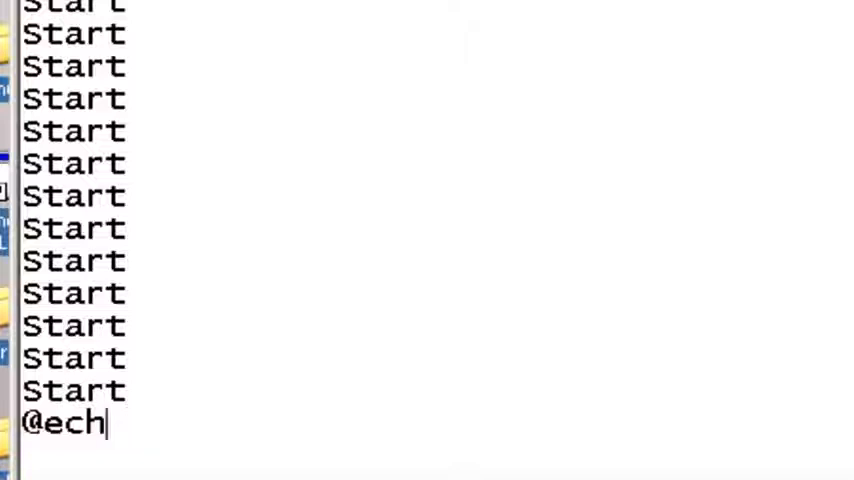
pyautogui.press('BackSpace')
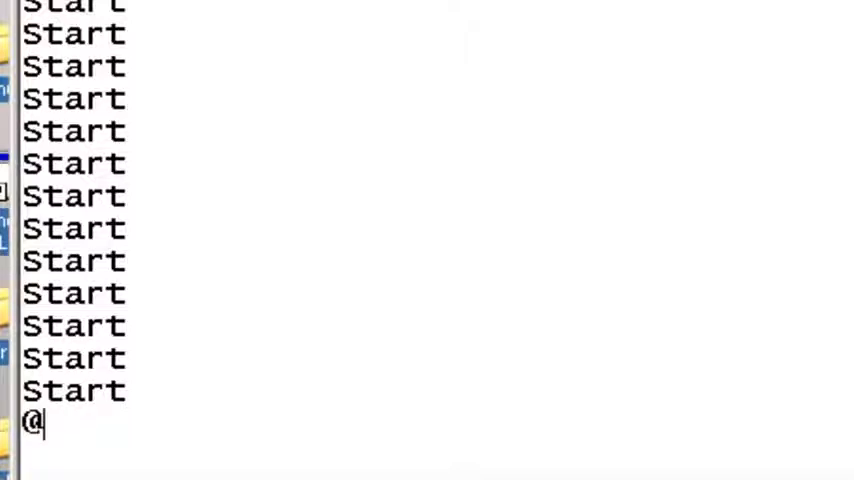
pyautogui.write('e')
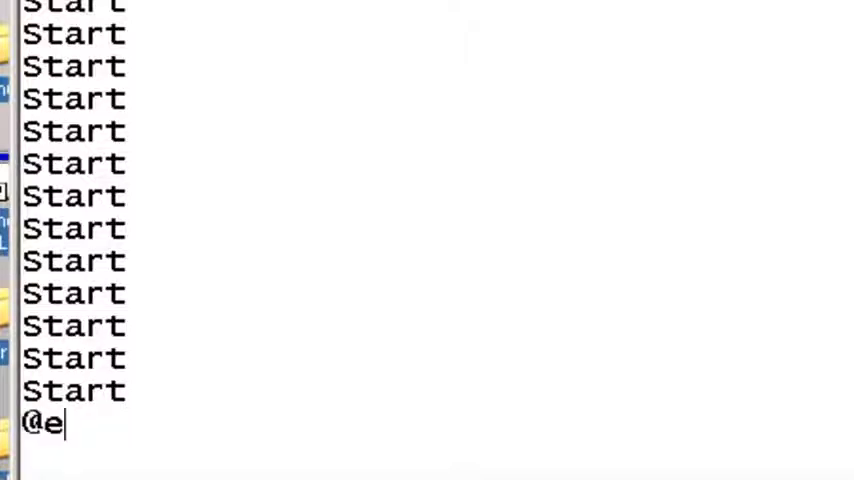
pyautogui.write('cho off')
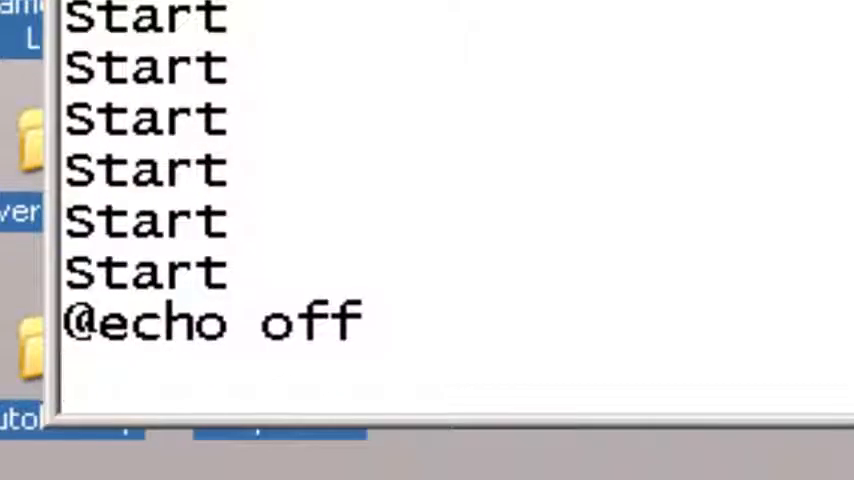
# - Add the lines msg * You Got A Virus :O and msg * Have a nice day :)
pyautogui.write('ms')
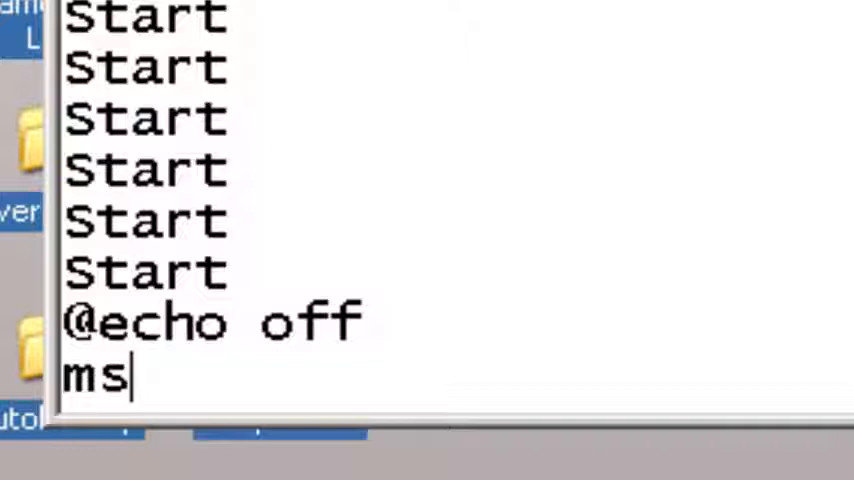
pyautogui.write('g')
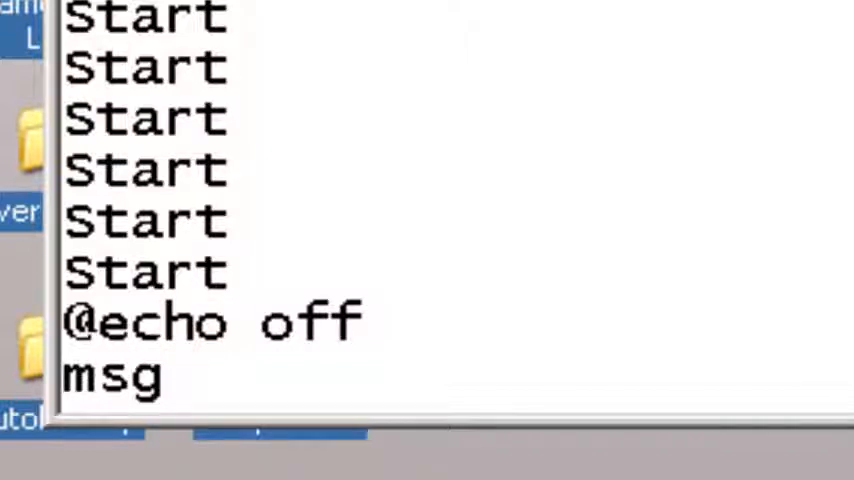
pyautogui.write('*')
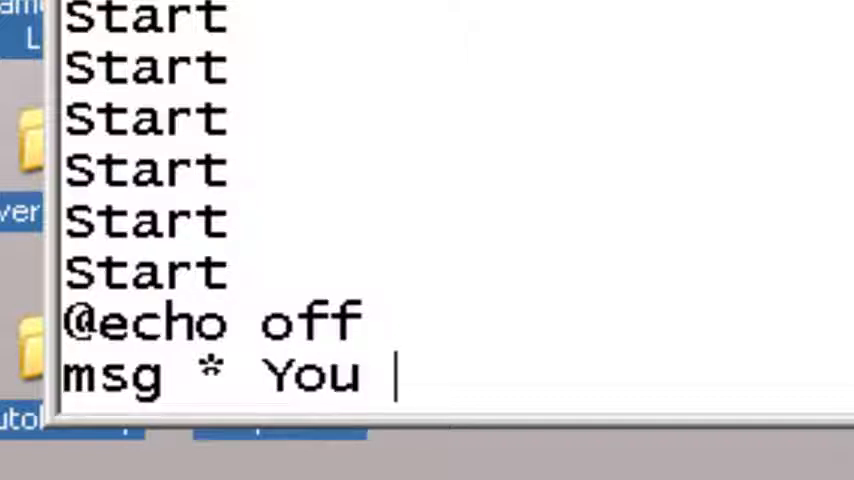
pyautogui.write('Got AV')
pyautogui.write('ms')
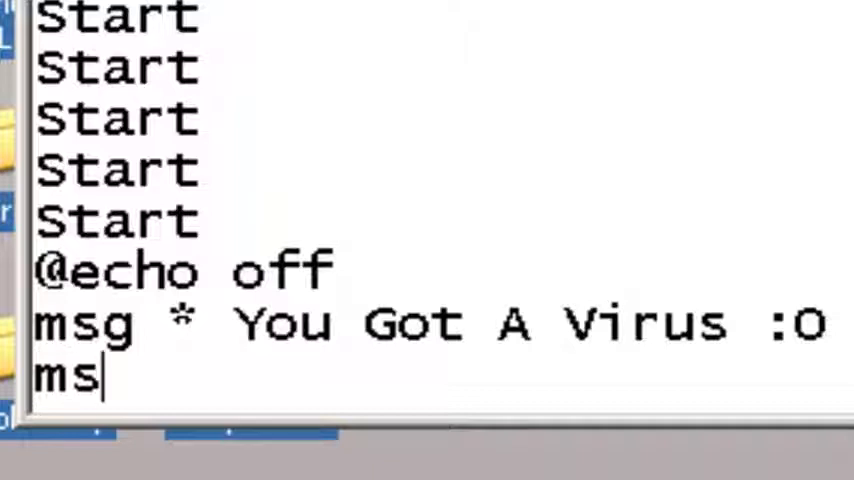
pyautogui.write('g')
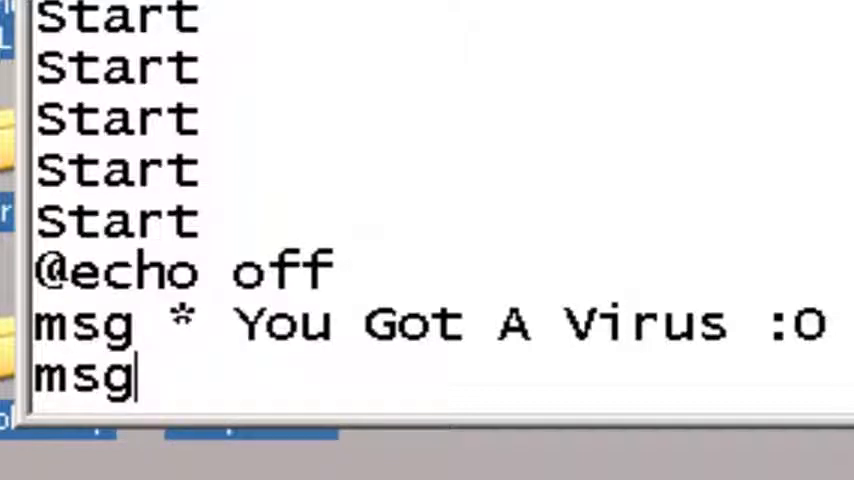
pyautogui.write('*')
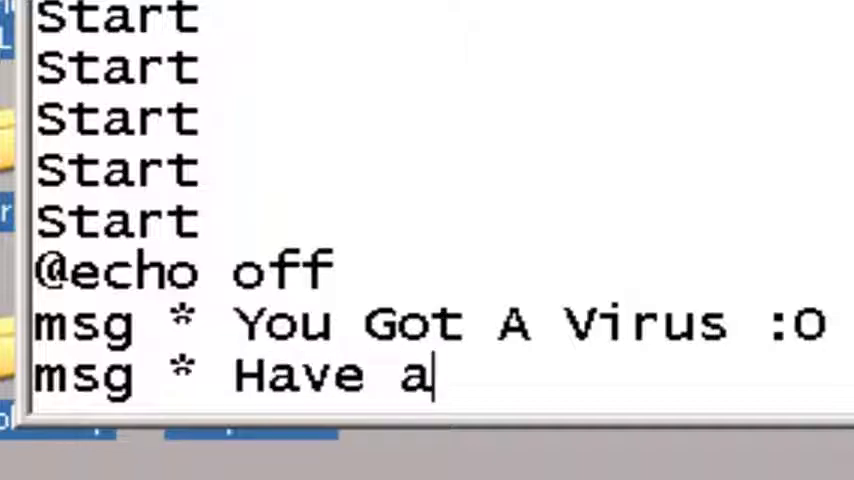
pyautogui.write('nice day :)')
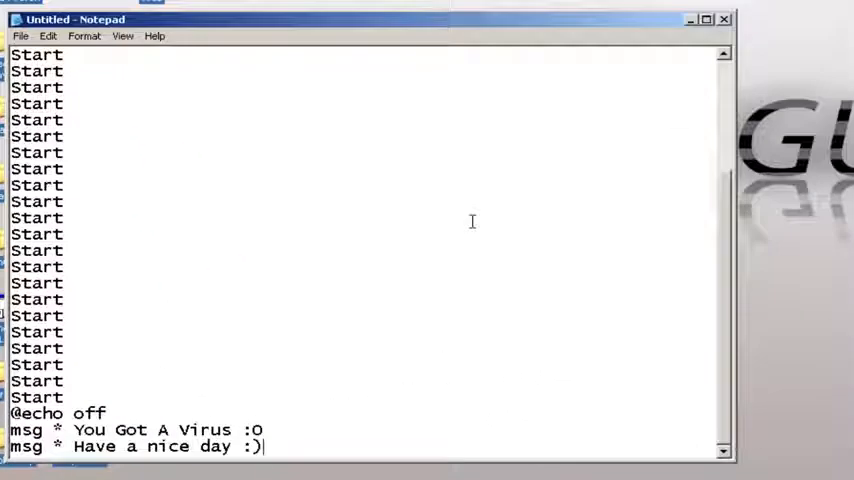
# - Save the script to the desktop as Virus.bat, replacing the existing file
pyautogui.click(20, 36)
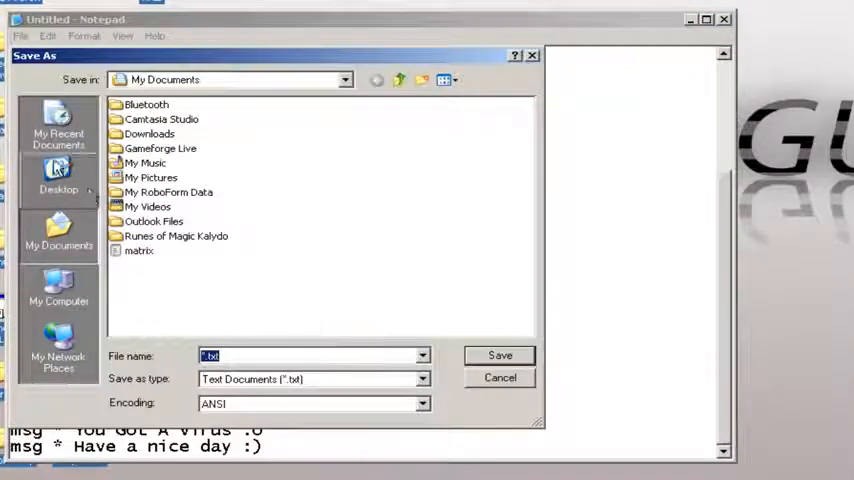
pyautogui.click(58, 180)
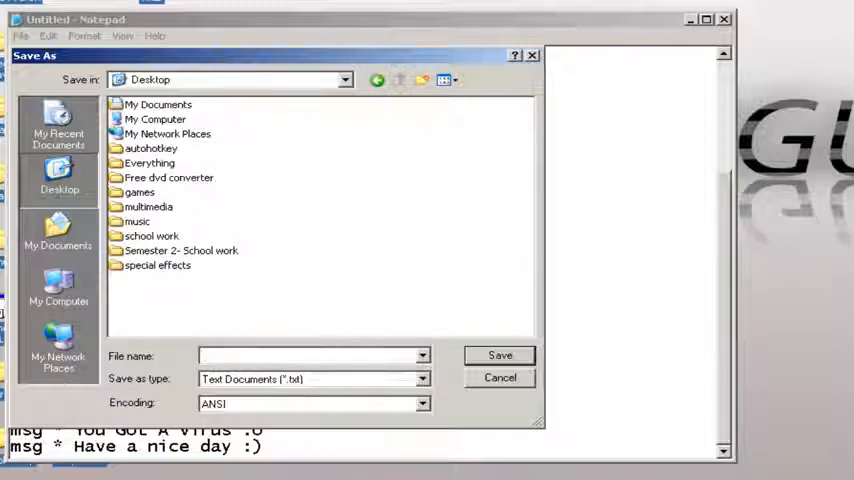
pyautogui.write('.bat')
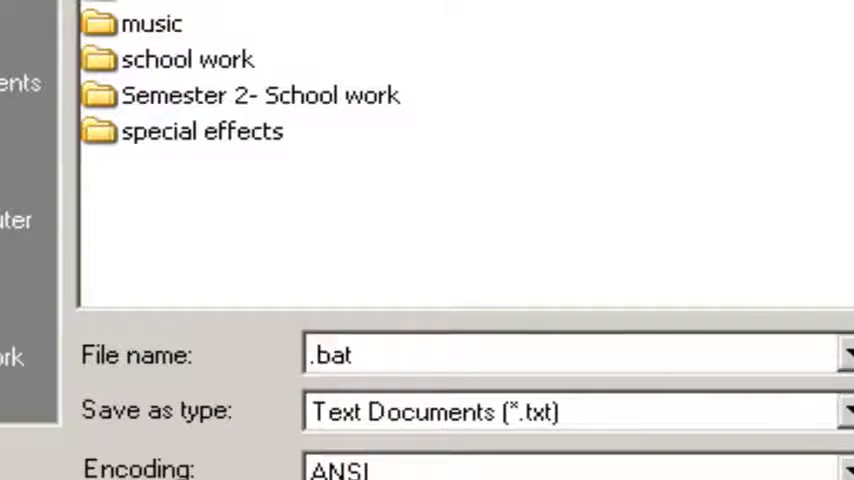
pyautogui.write('V')
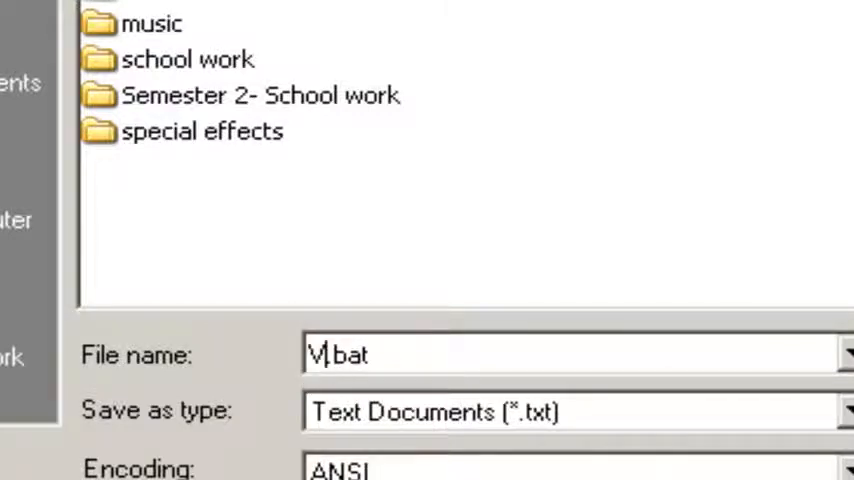
pyautogui.write('irus')
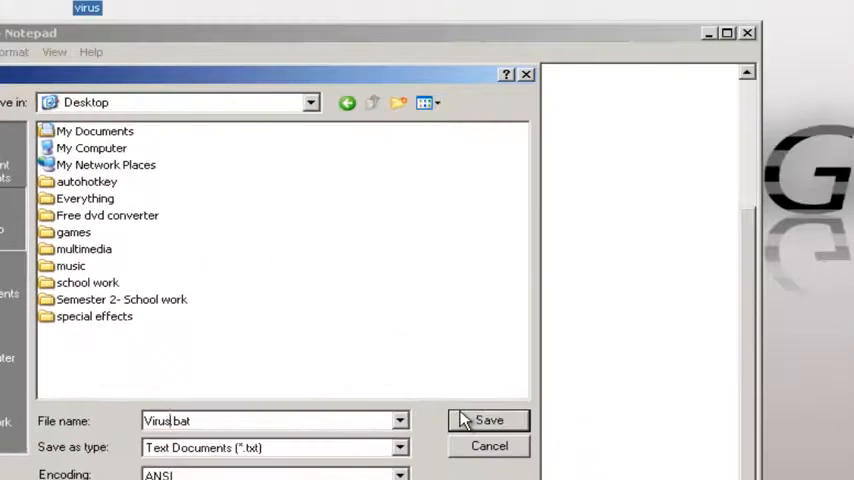
pyautogui.click(488, 420)
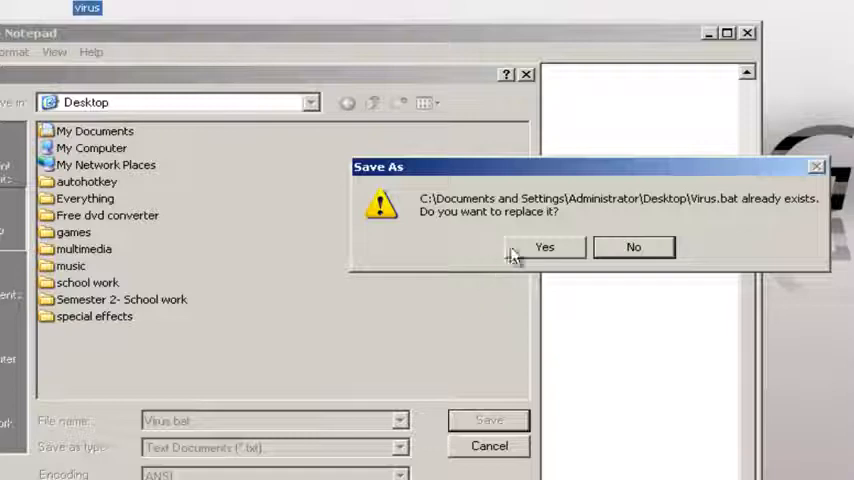
pyautogui.moveTo(482, 248)
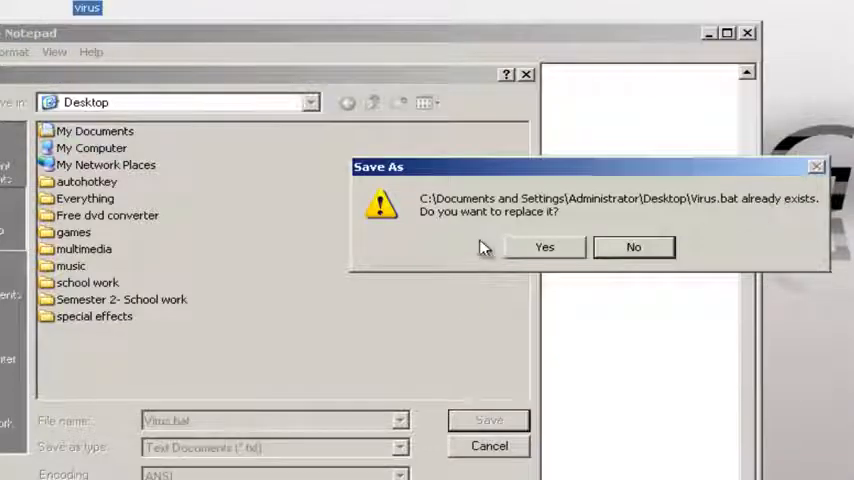
pyautogui.click(544, 246)
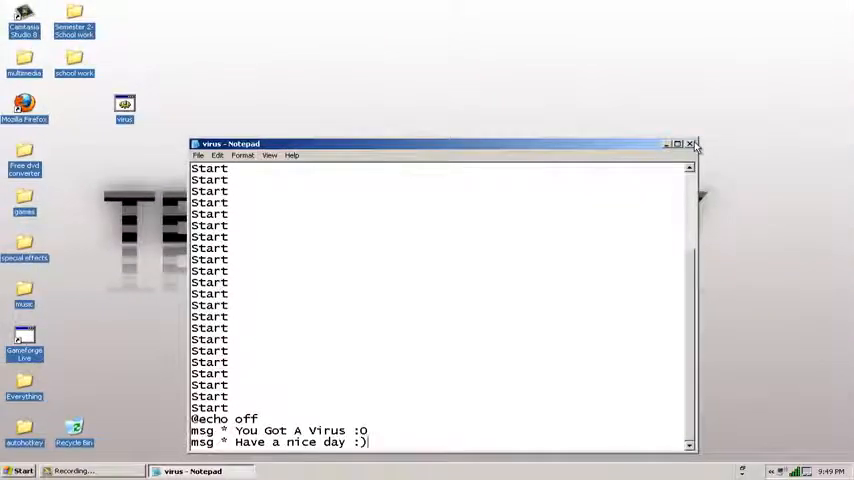
# - Close Notepad, run Virus.bat and dismiss the You Got A Virus and Have a nice day messages
pyautogui.click(692, 144)
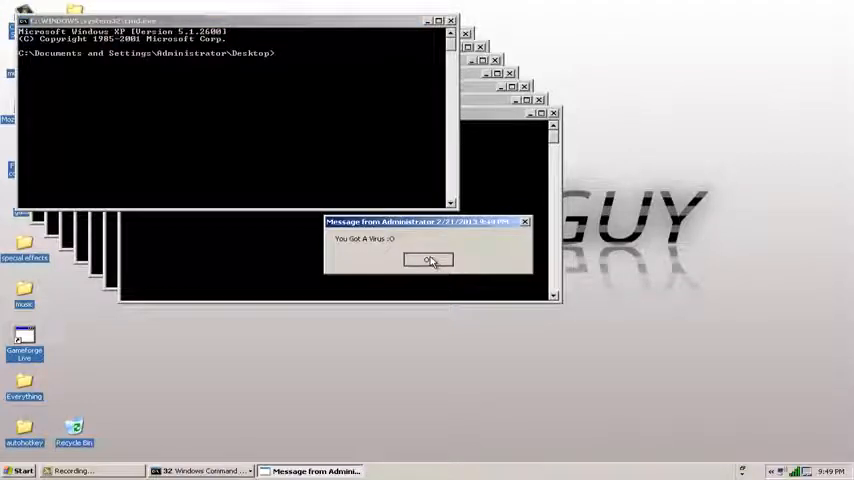
pyautogui.click(428, 260)
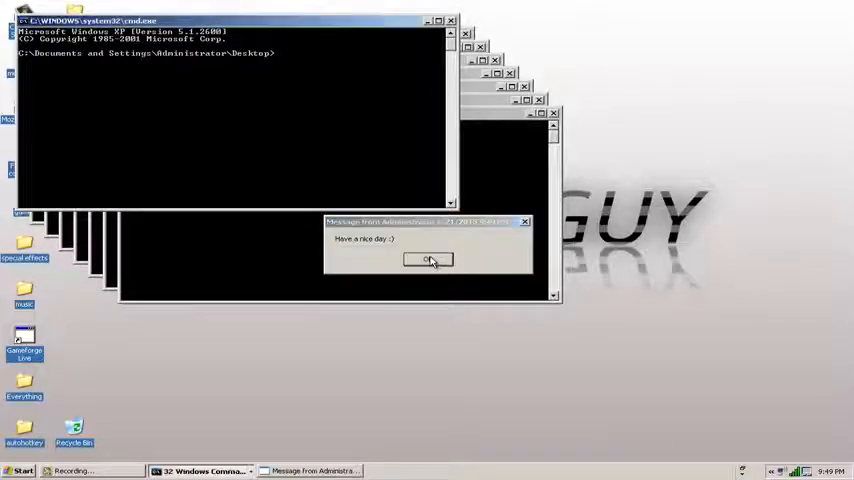
pyautogui.click(428, 260)
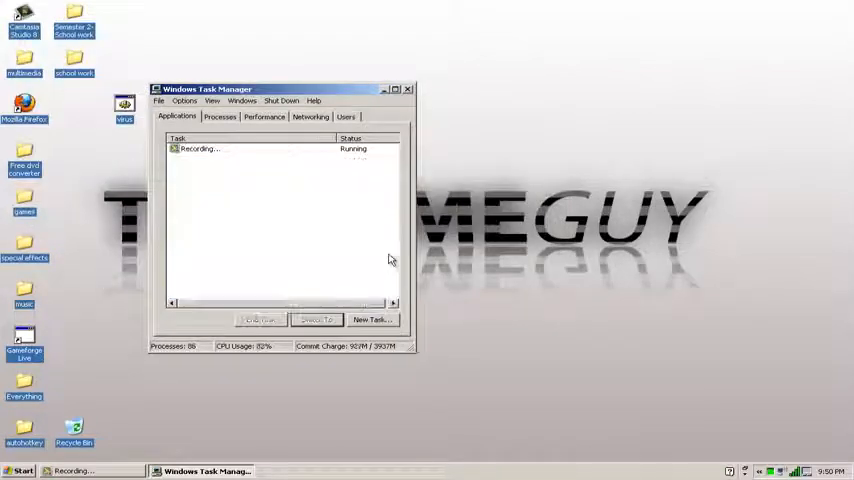
# - Close Windows Task Manager, leaving only the clean desktop
pyautogui.click(408, 88)
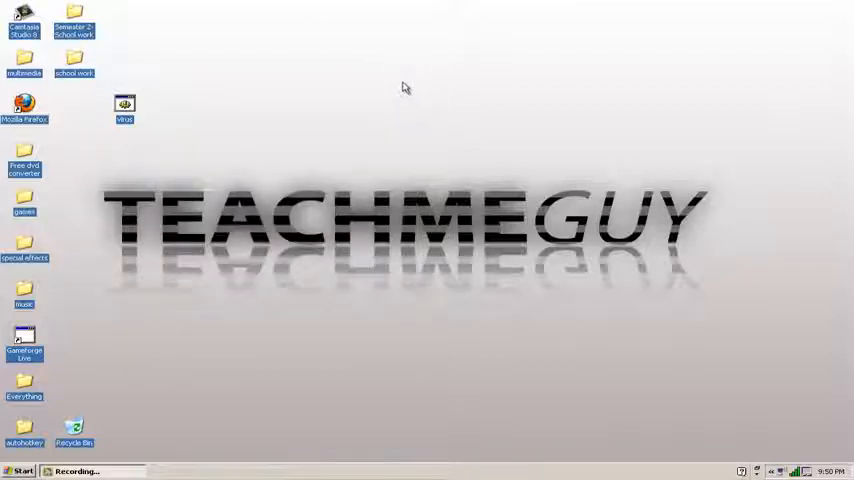
pyautogui.moveTo(420, 84)
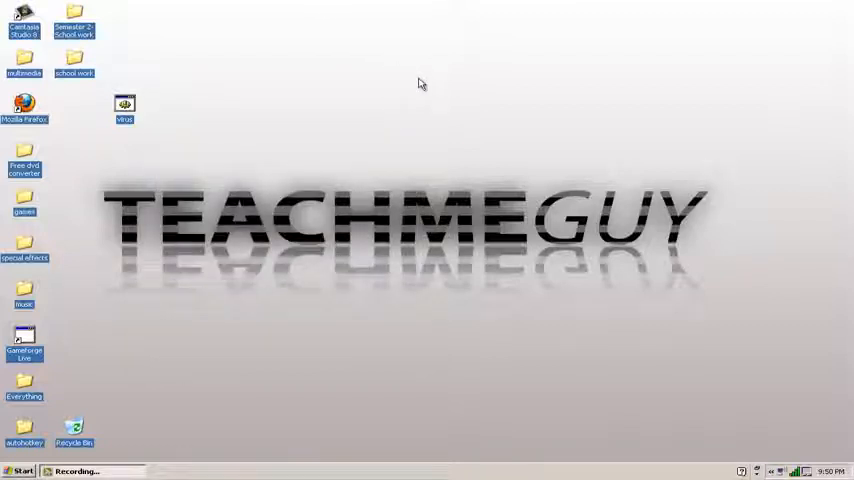
pyautogui.moveTo(428, 88)
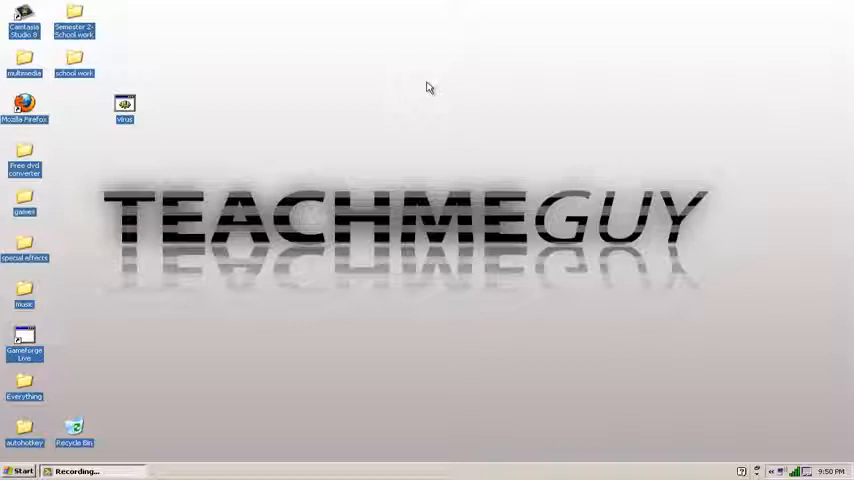